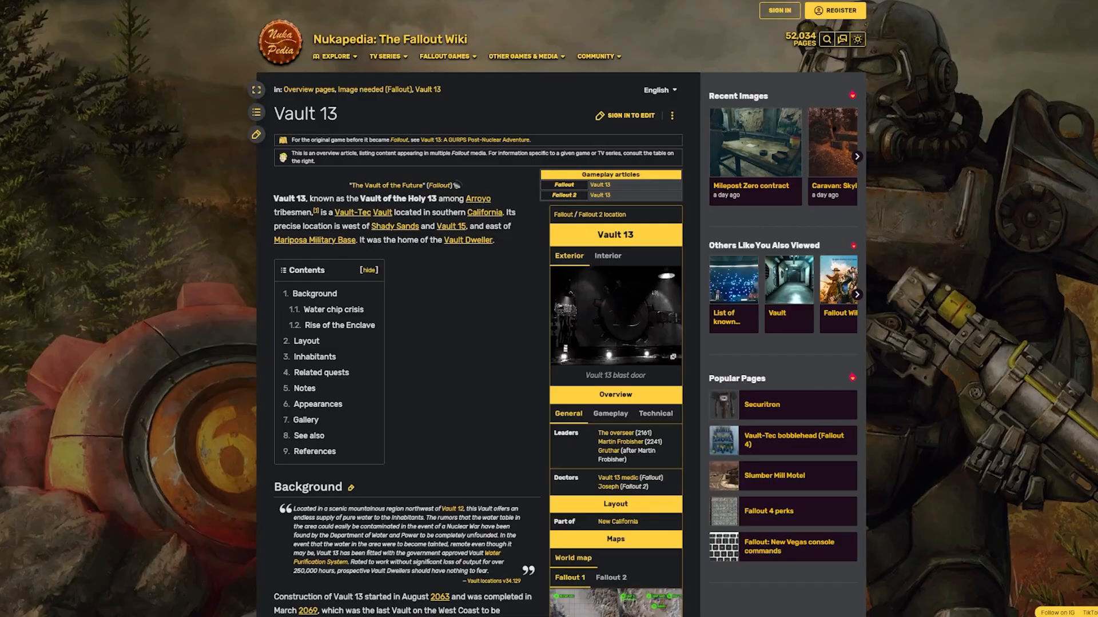
Scroll the Vault 13 article and enlarge the 'Vault of the Future' poster in the lightbox.
scroll("down", 3)
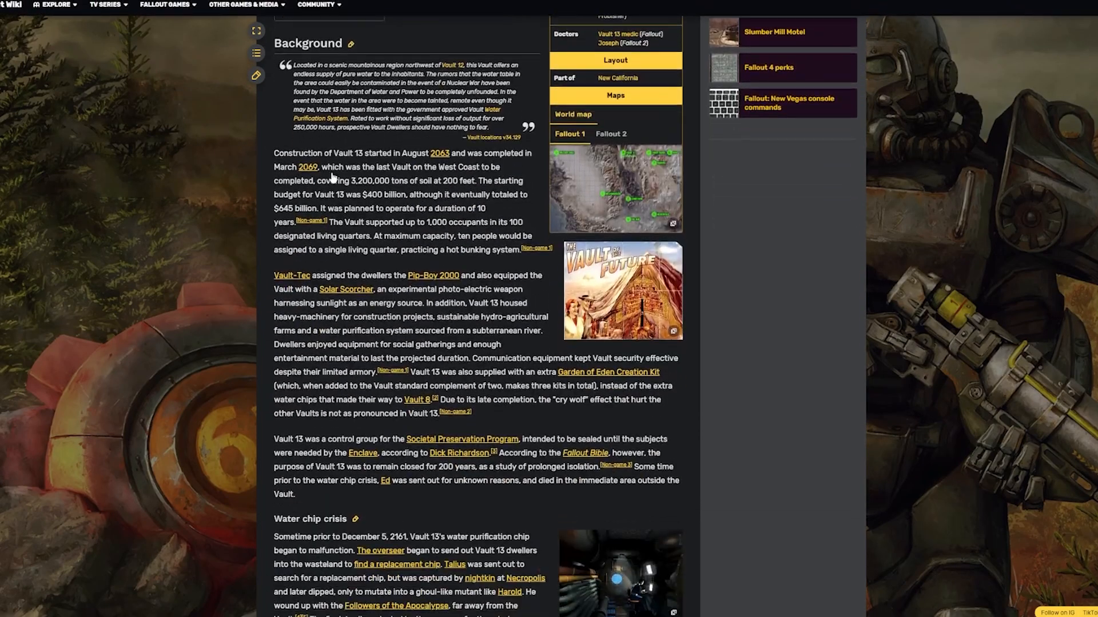
left_click(619, 291)
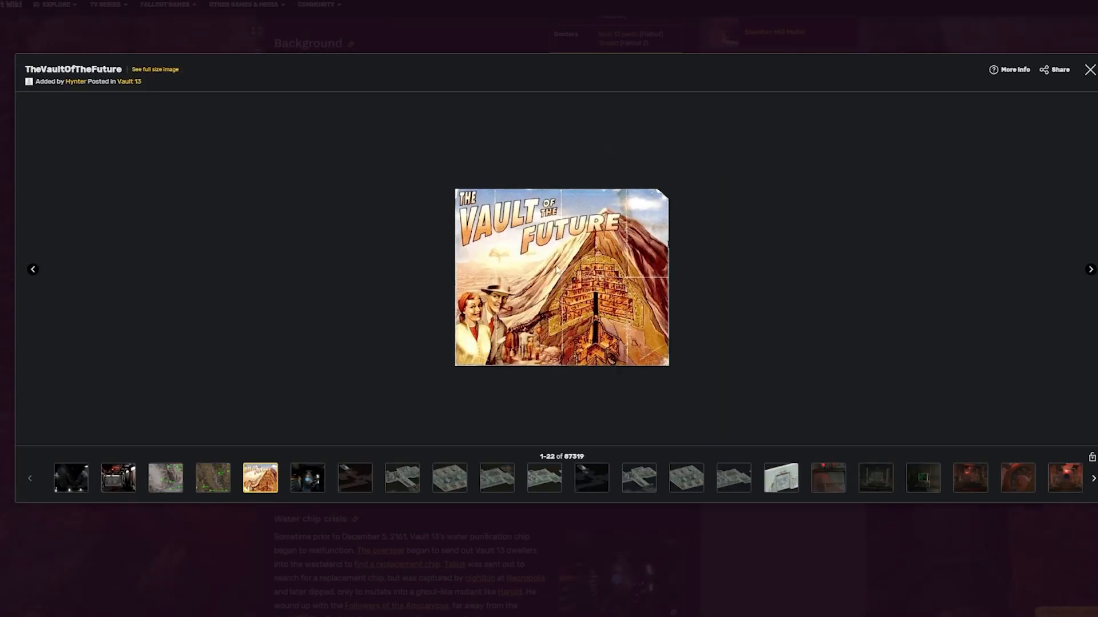
left_click(1089, 69)
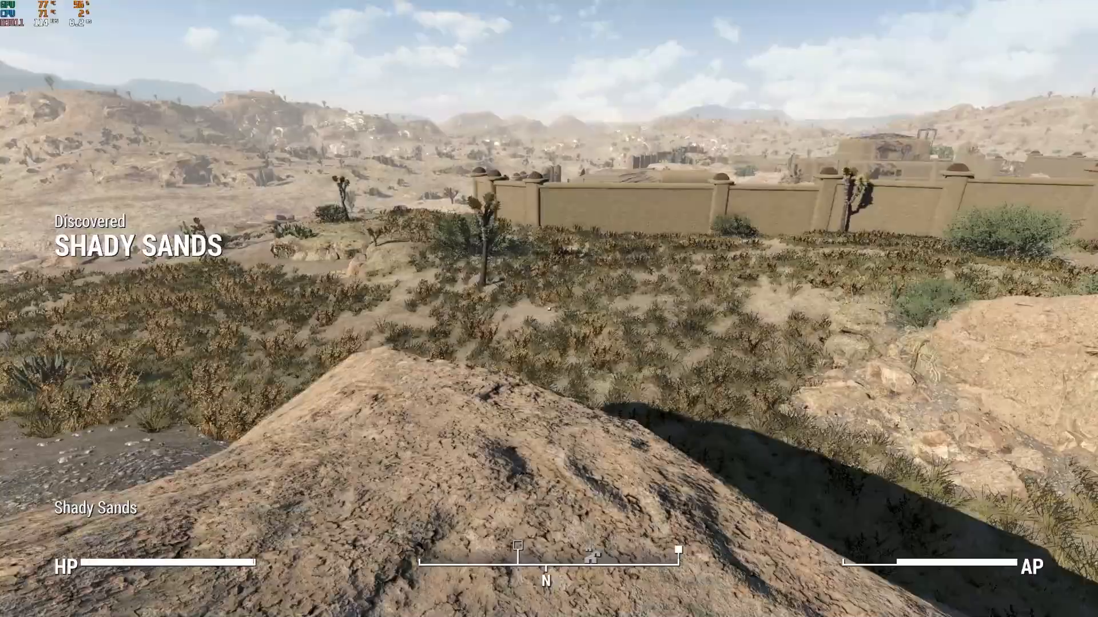
Walk into Shady Sands, interact with Tandi, and shoot the small forager ant with the revolver.
key("w")
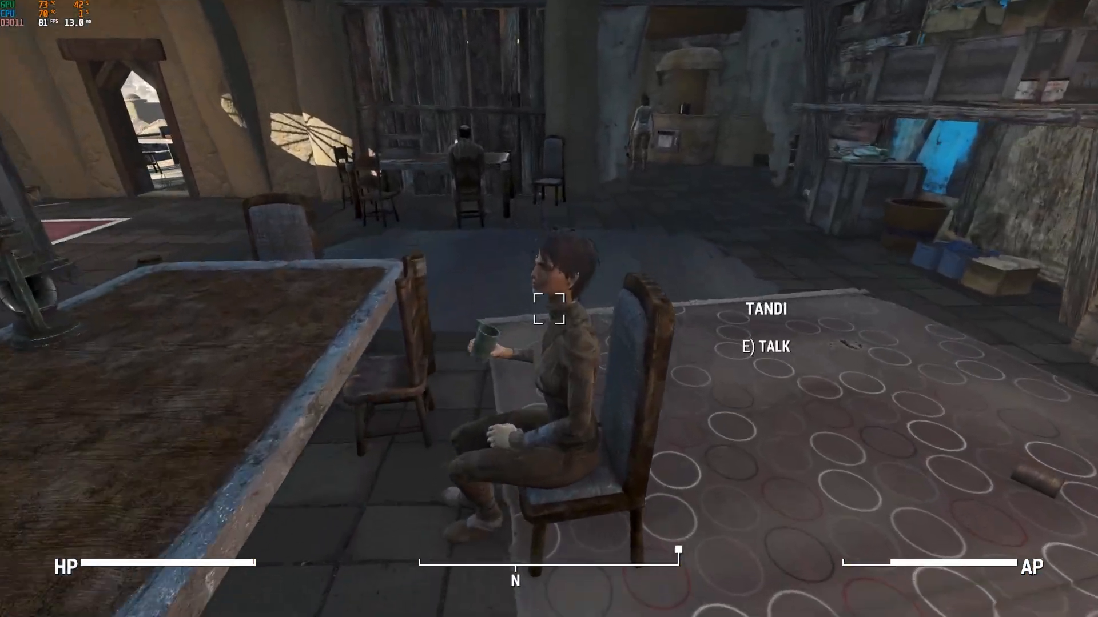
key("e")
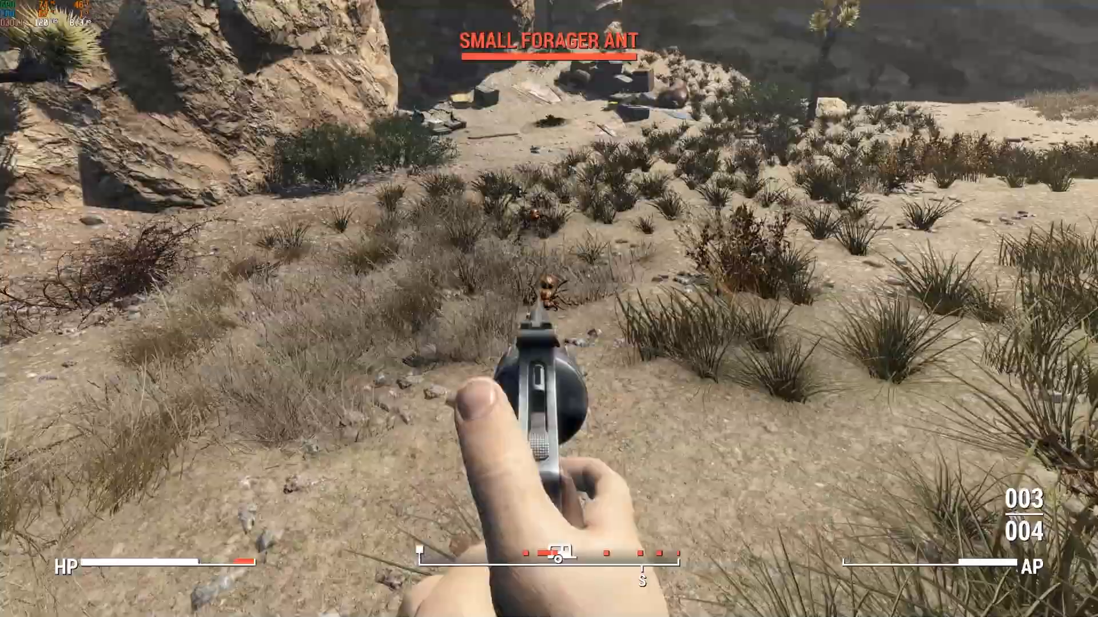
left_click(540, 373)
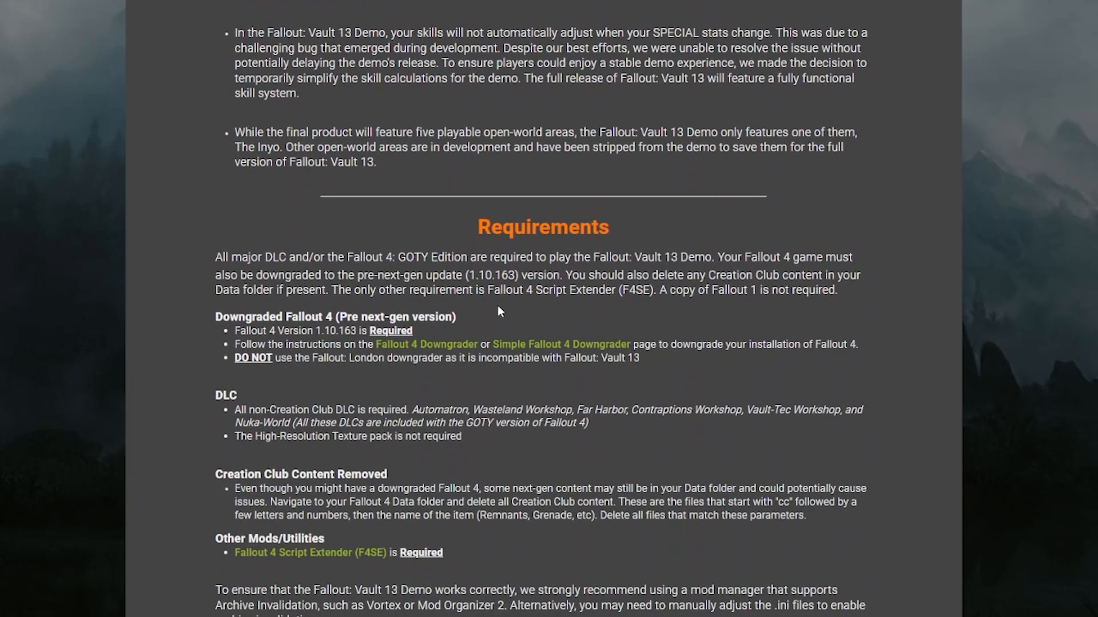
Highlight the Requirements sentence saying all major DLC or the GOTY Edition are needed.
left_click_drag(464, 275, 524, 275)
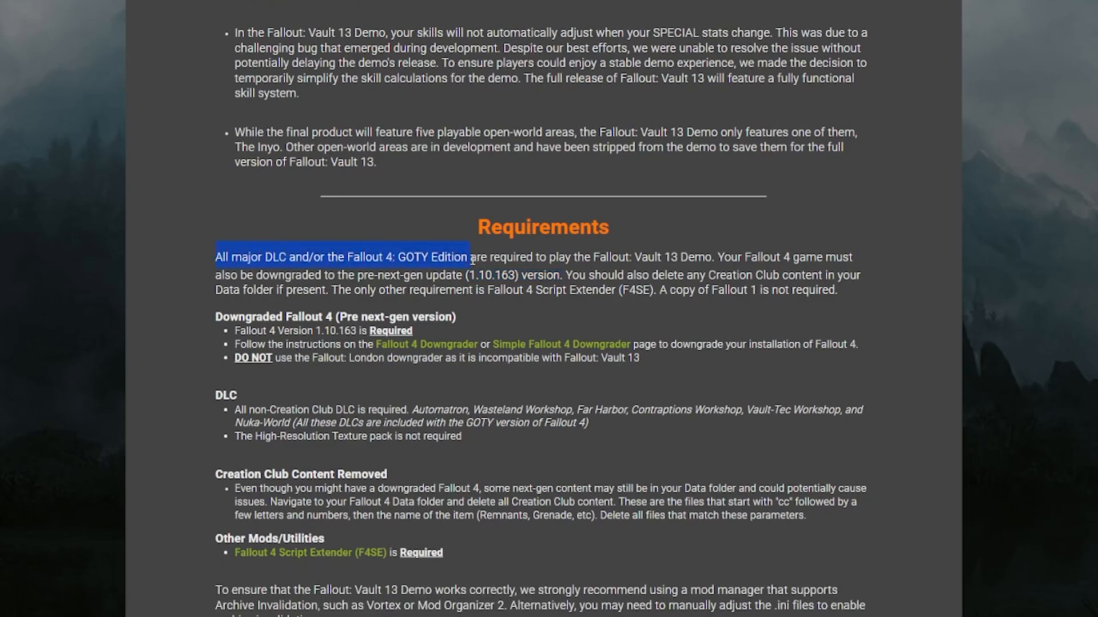
left_click_drag(471, 257, 716, 256)
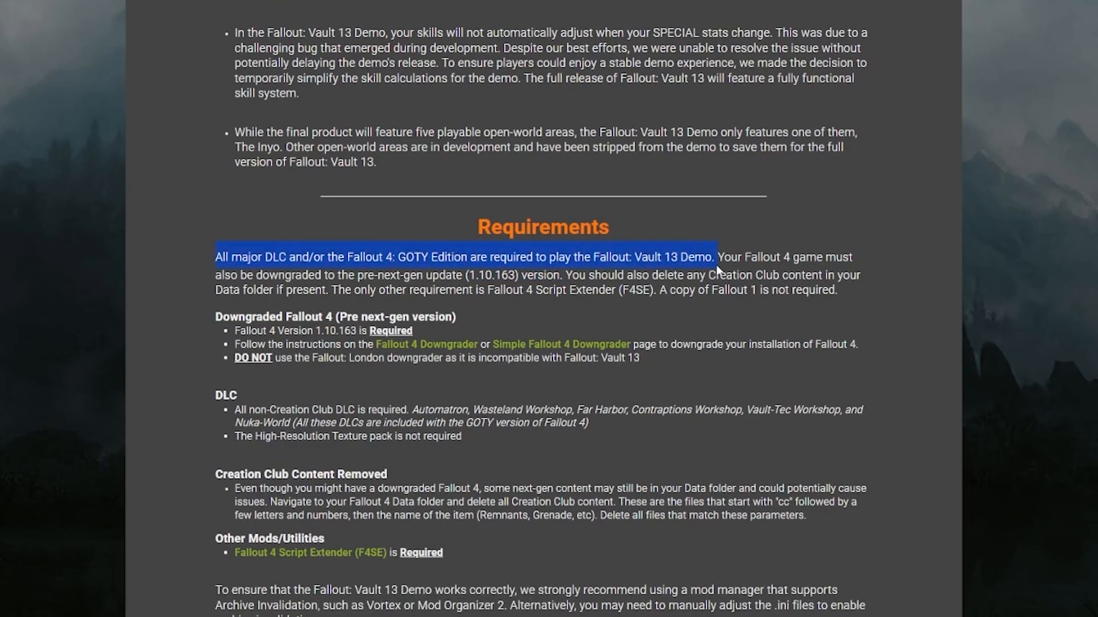
scroll("down", 3)
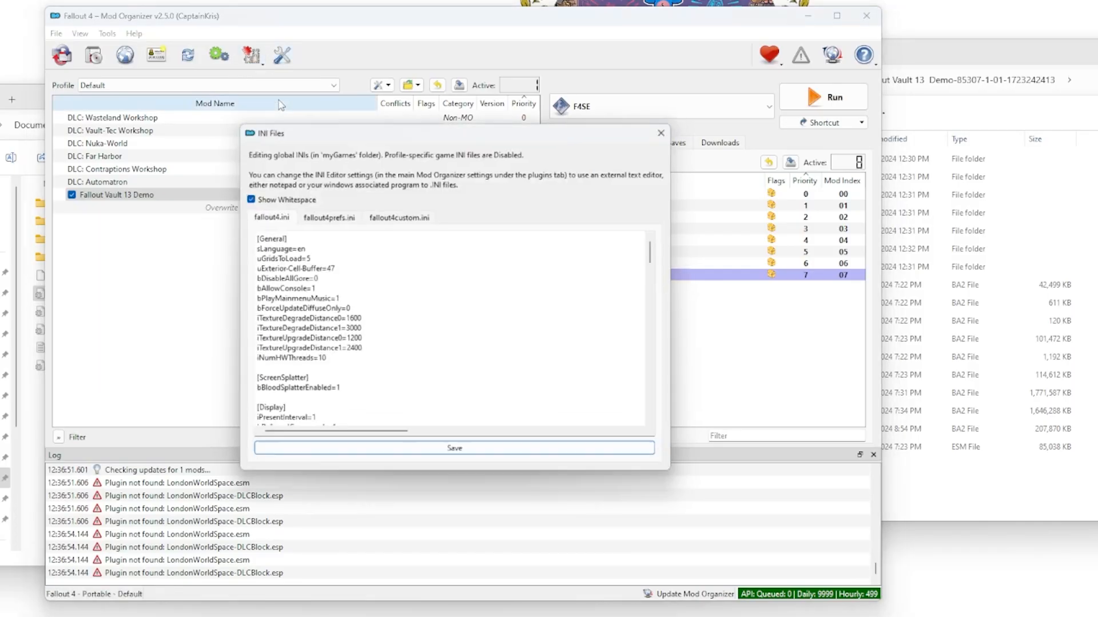
scroll("down", 3)
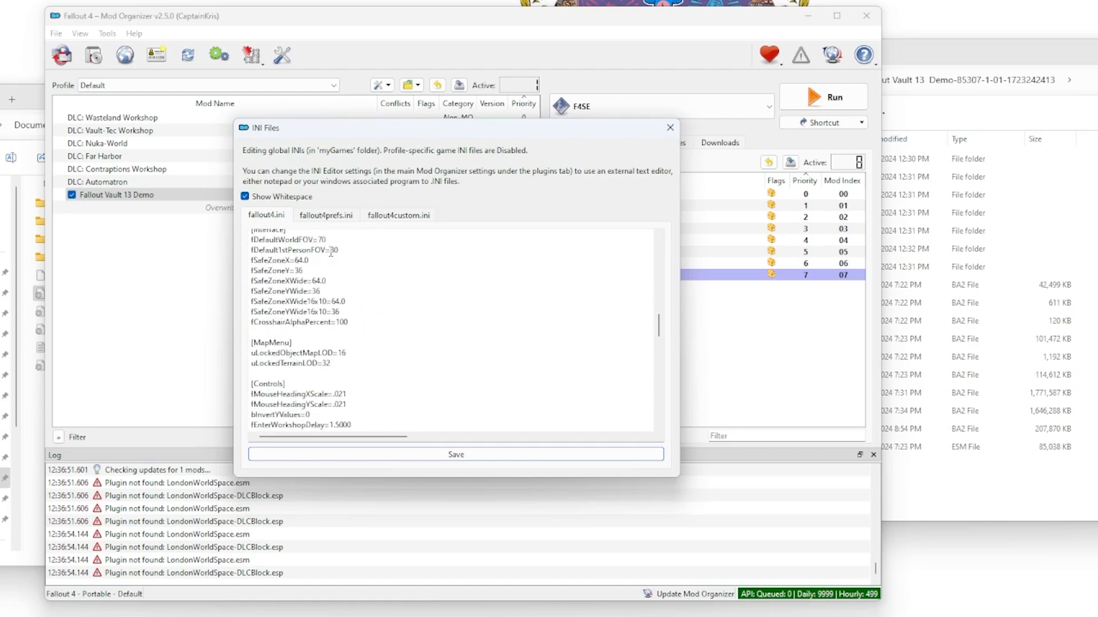
scroll("down", 3)
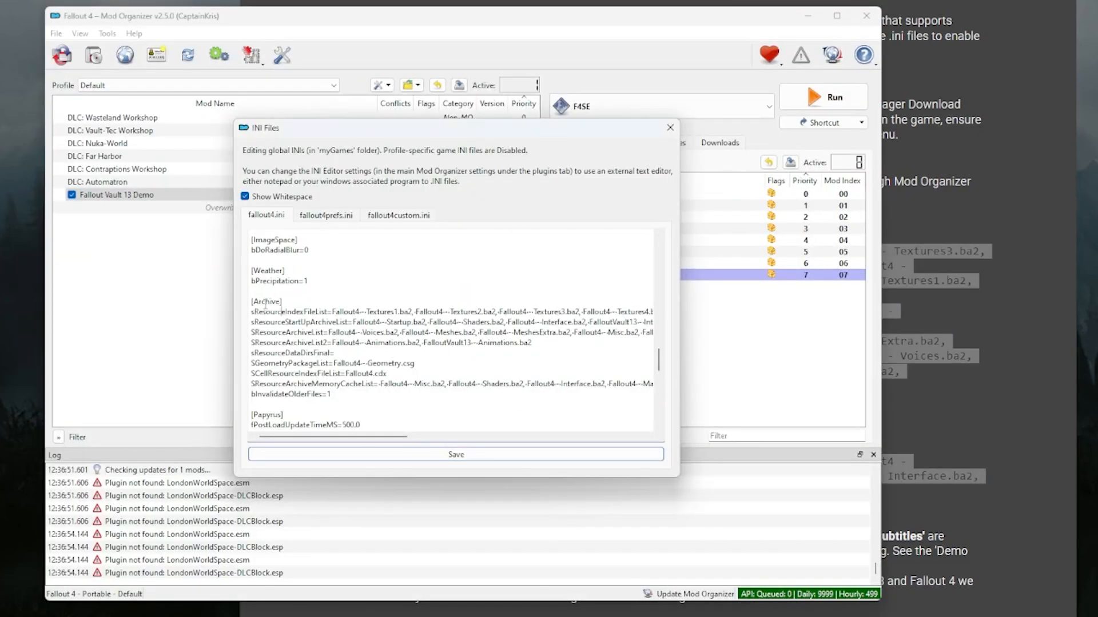
left_click_drag(251, 301, 331, 394)
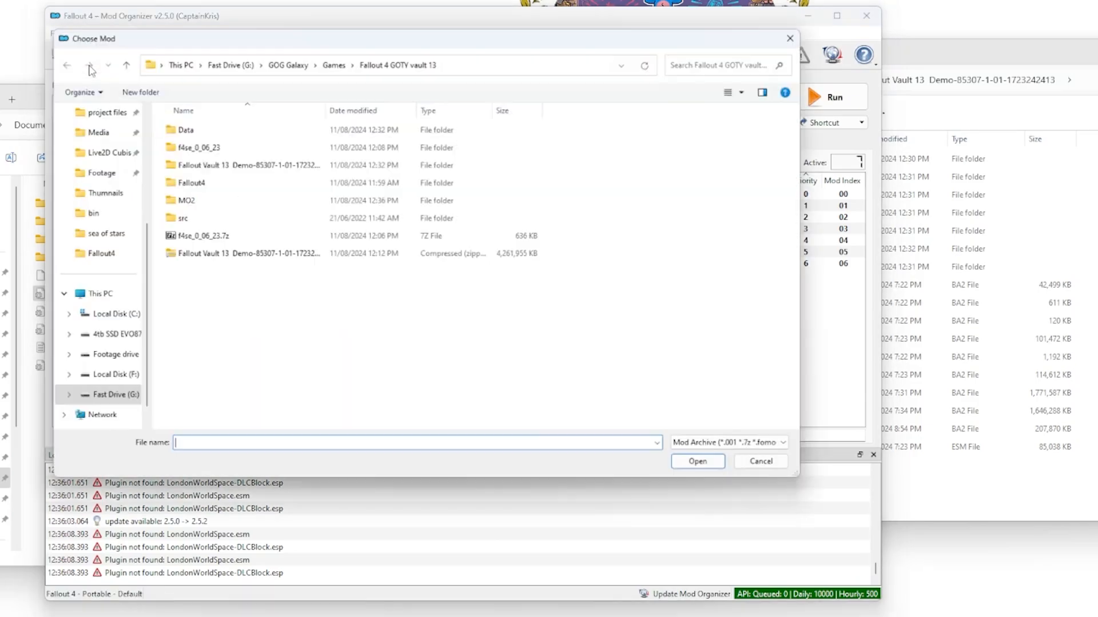
Install the Fallout Vault 13 Demo zip through Quick Install as 'Fallout Vault 13 Demo'.
left_click(245, 255)
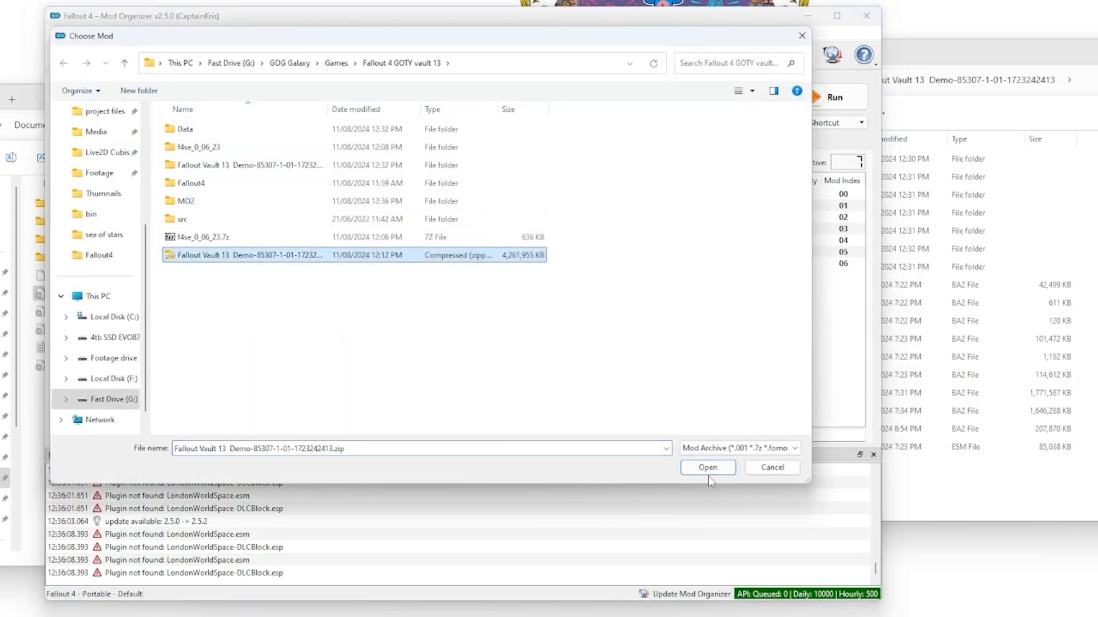
left_click(708, 468)
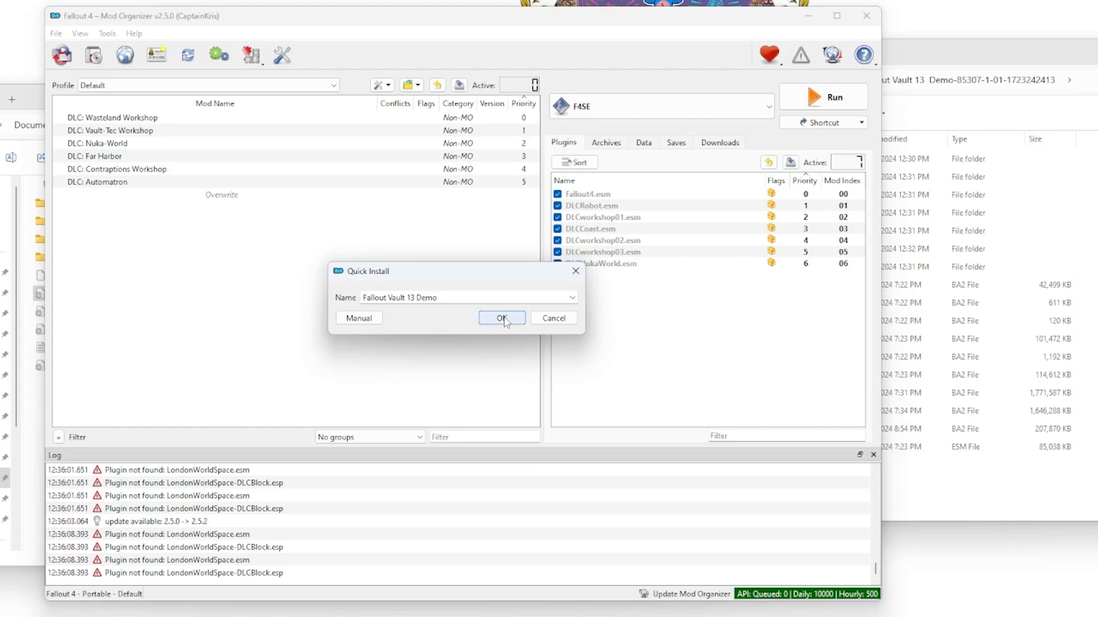
left_click(501, 317)
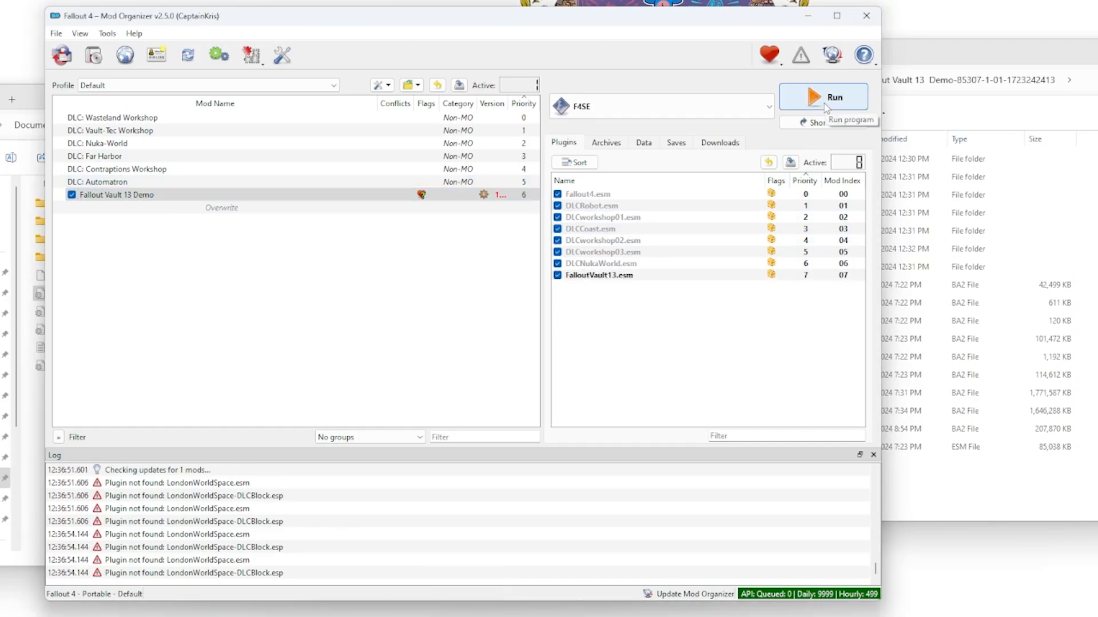
Run Fallout 4 through F4SE with the Fallout Vault 13 Demo mod enabled.
left_click(823, 97)
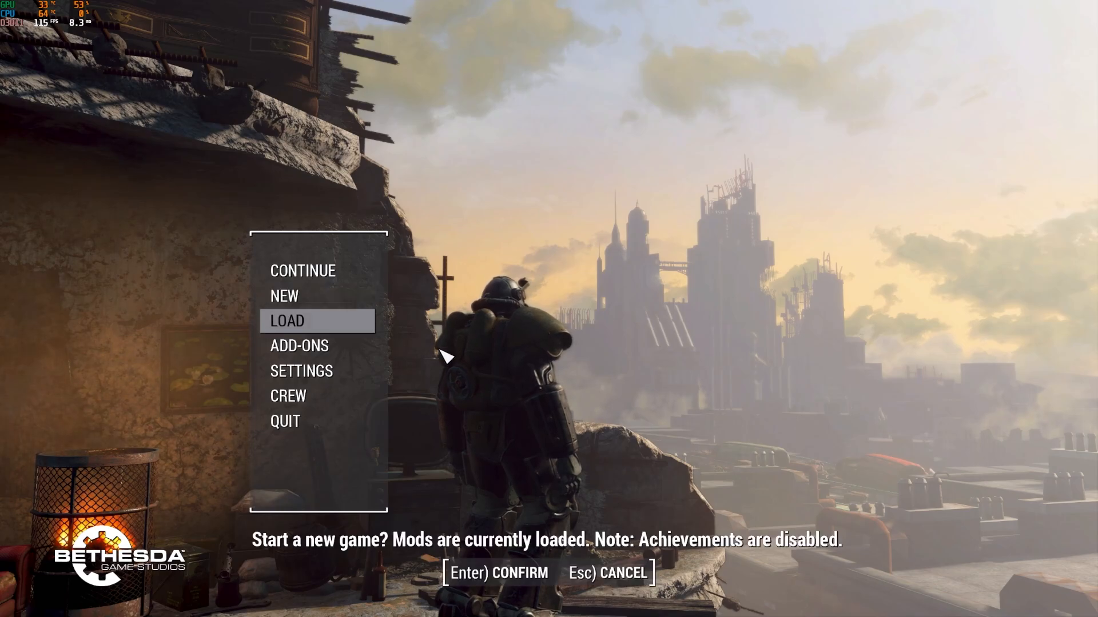
Confirm NEW on Fallout 4's main menu to start a fresh game with mods loaded.
key("Enter")
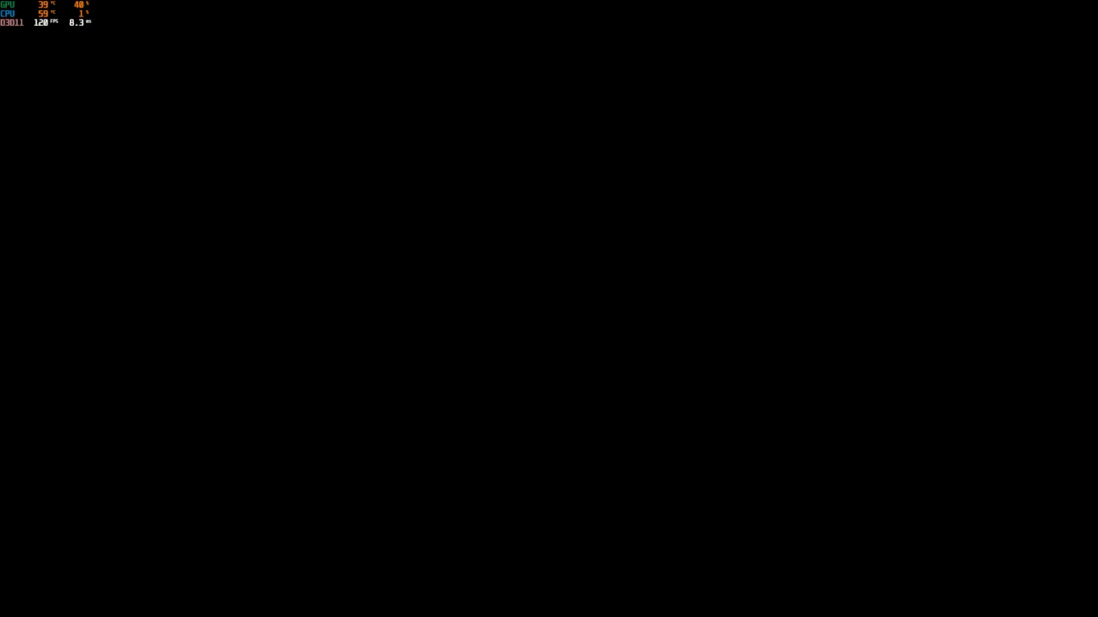